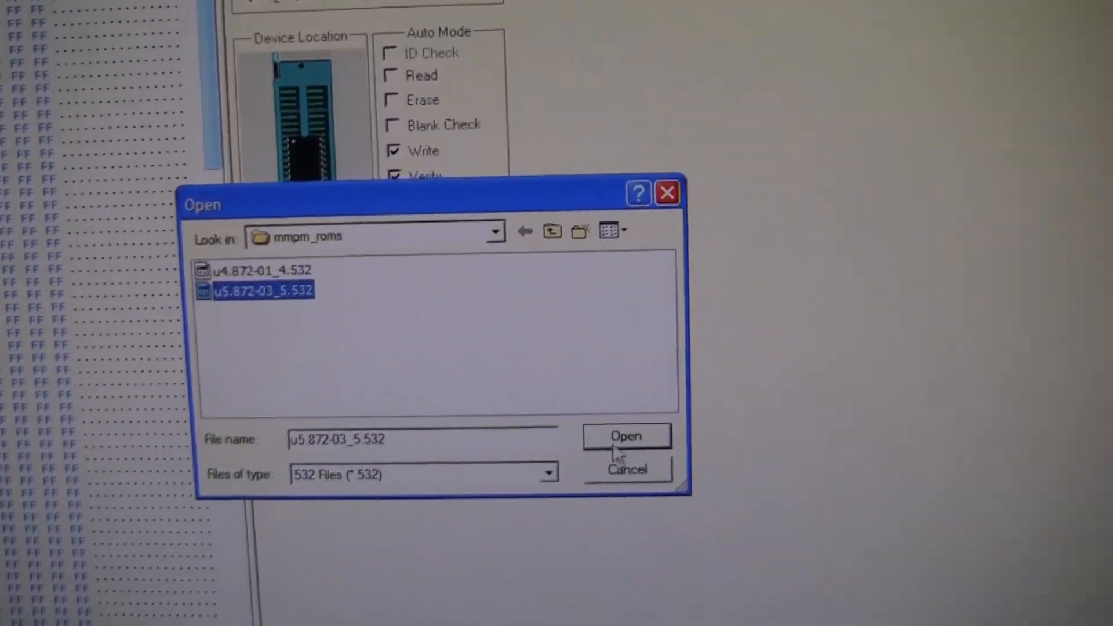
Open u5.872-03_5.532 and accept Binary format to load it into the hex buffer
{"action": "left_click", "coordinate": [627, 436]}
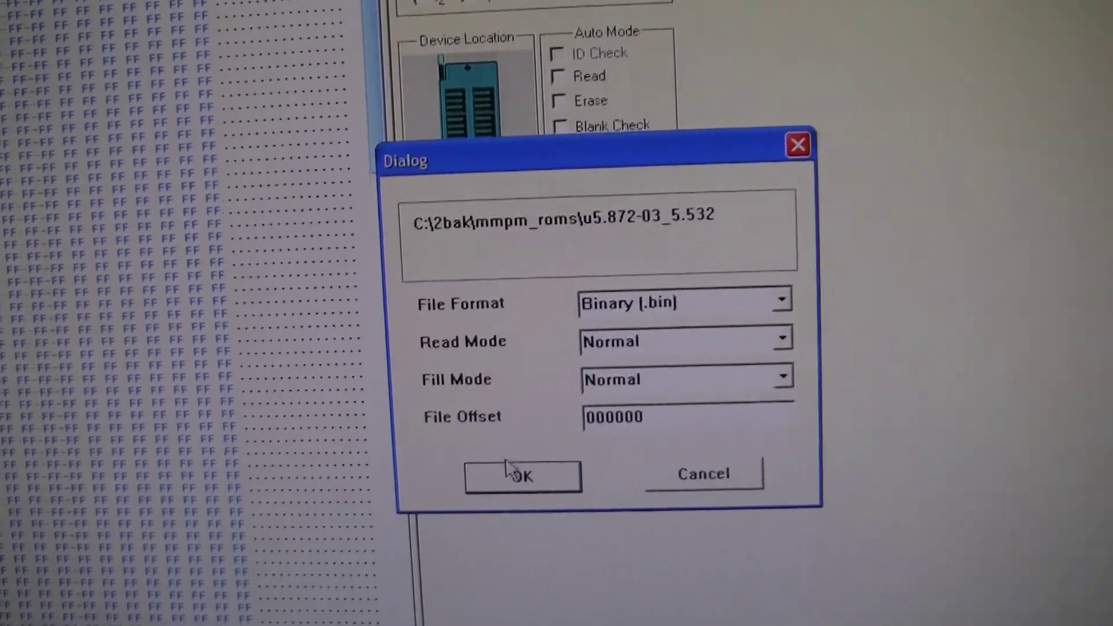
{"action": "left_click", "coordinate": [522, 476]}
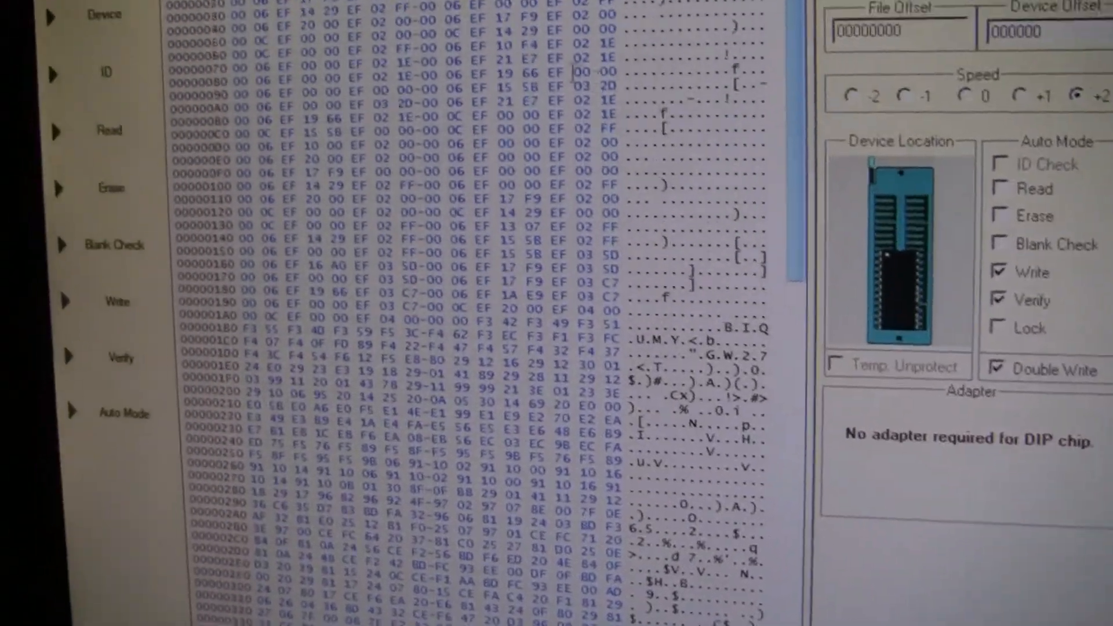